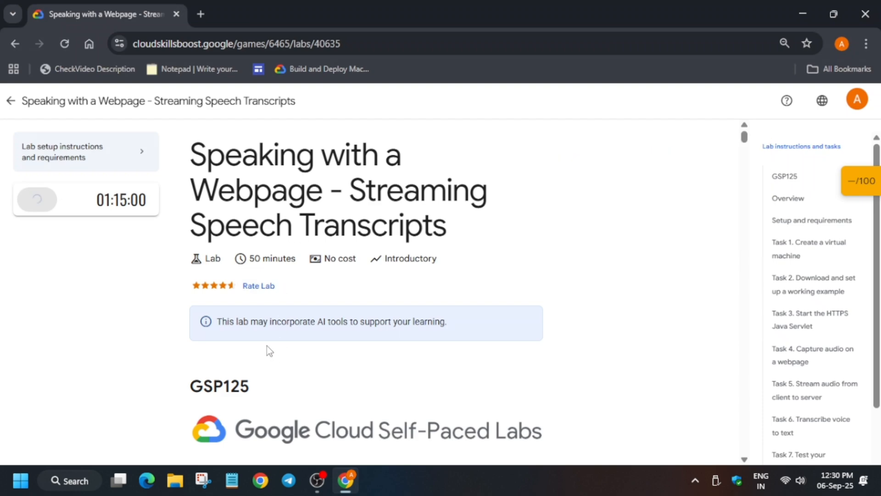
# Step: Start the lab and open the Google Cloud console link in an incognito window
pyautogui.click(36, 198)
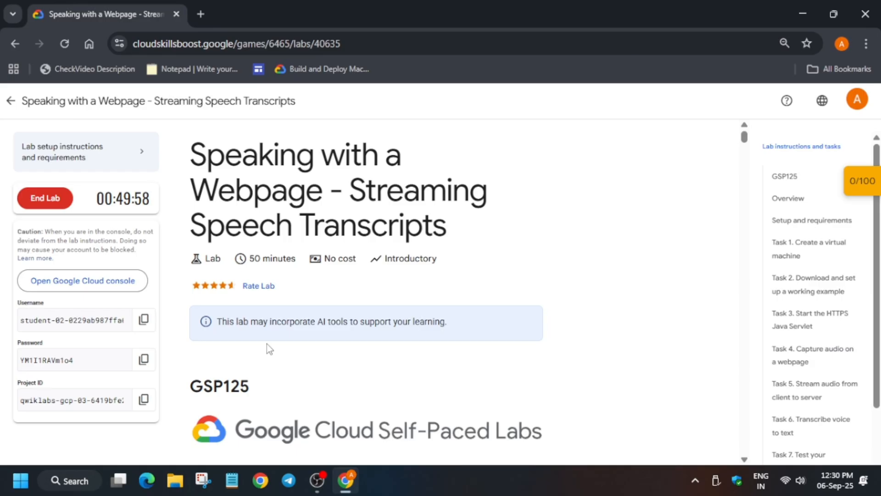
pyautogui.rightClick(82, 281)
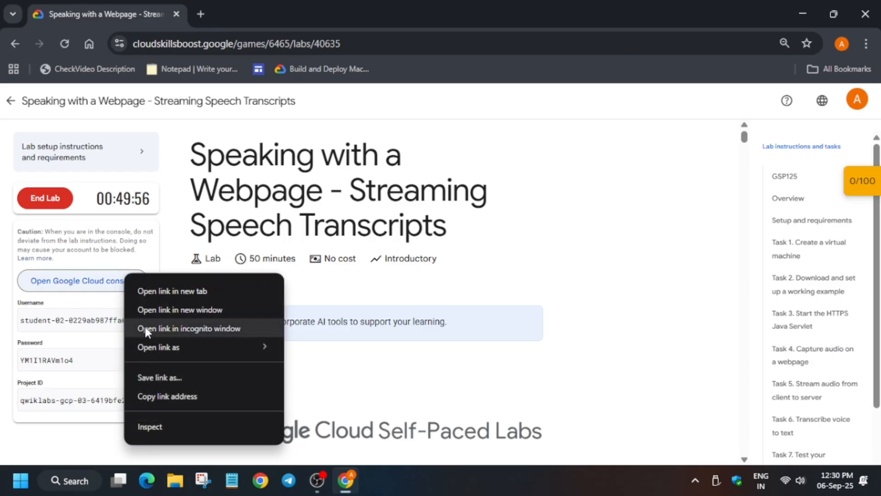
pyautogui.click(189, 328)
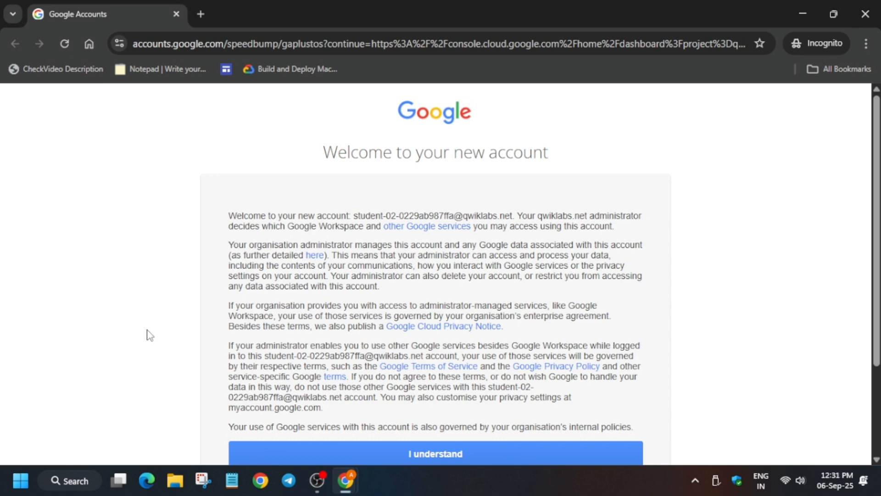
# Step: Accept the new lab account's terms so the project dashboard loads
pyautogui.click(435, 454)
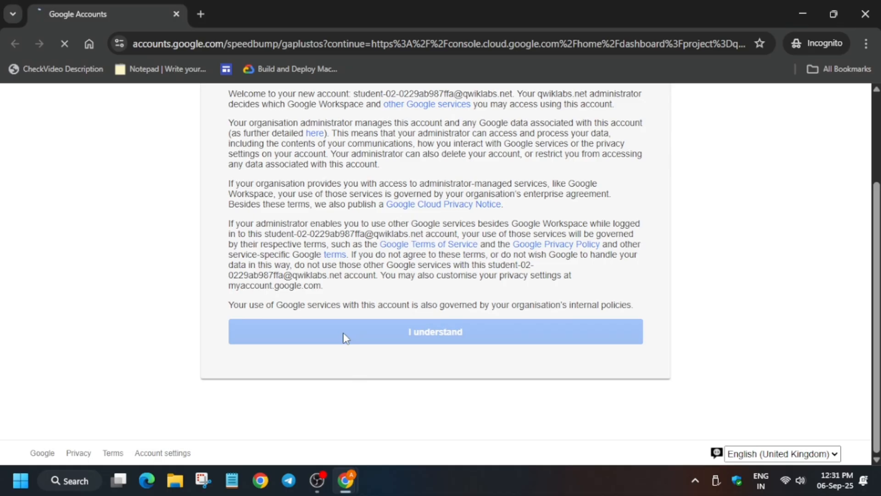
pyautogui.click(435, 332)
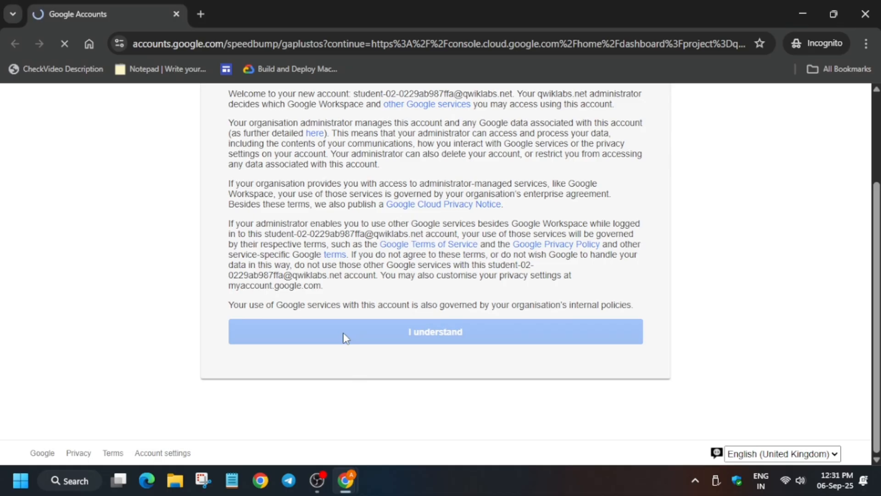
pyautogui.click(435, 332)
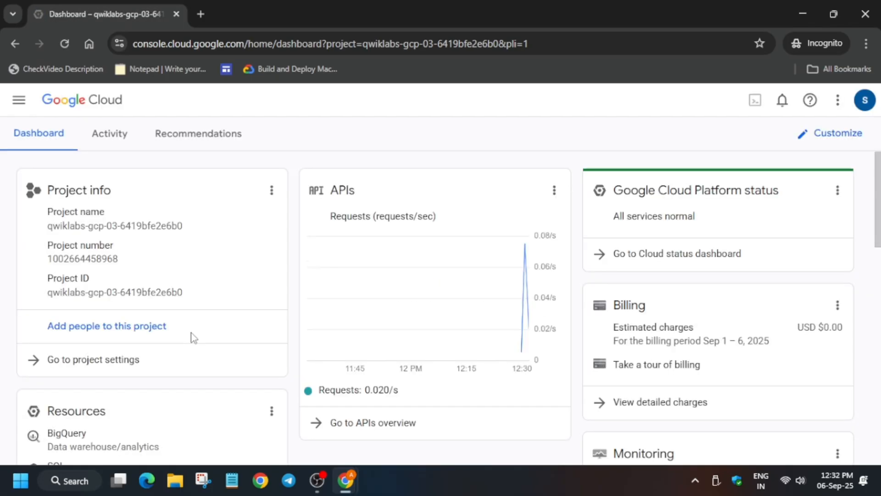
# Step: Navigate toward Compute Engine and activate a Cloud Shell terminal for the lab project
pyautogui.click(19, 99)
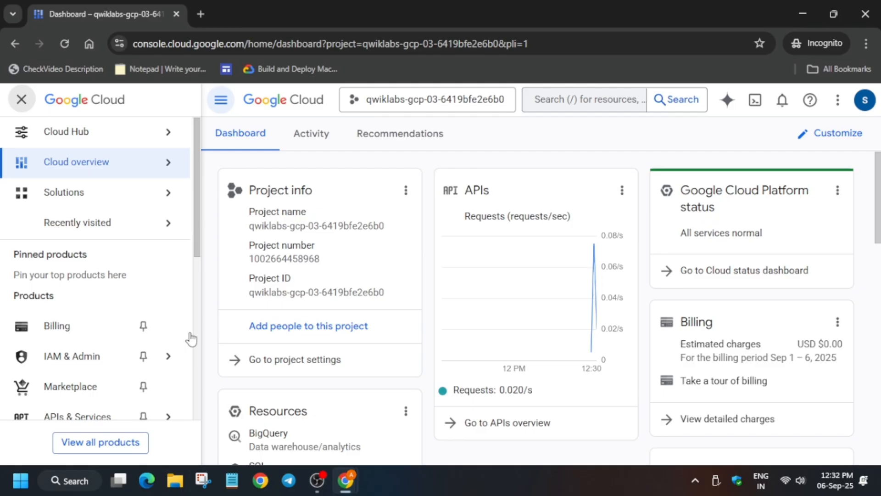
pyautogui.click(590, 99)
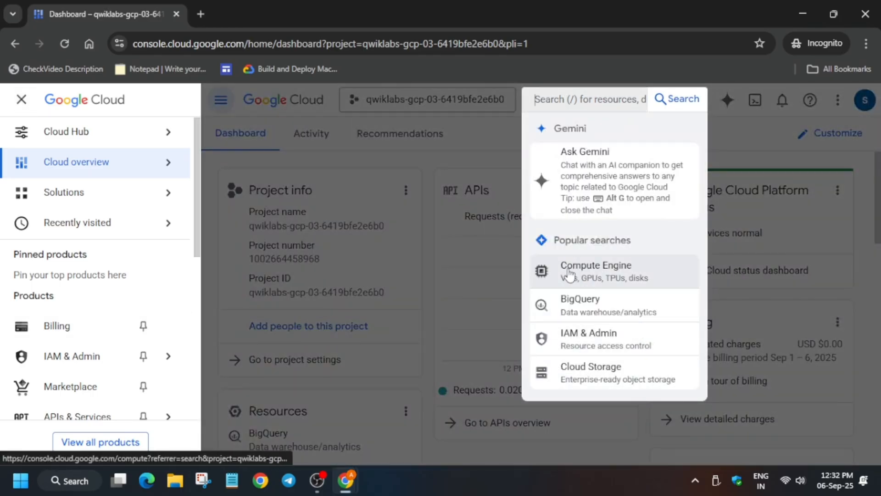
pyautogui.click(596, 271)
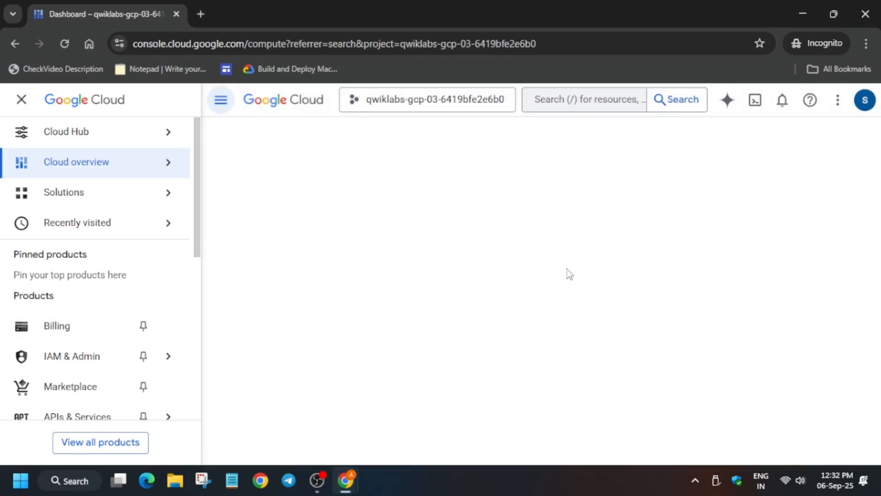
pyautogui.moveTo(755, 100)
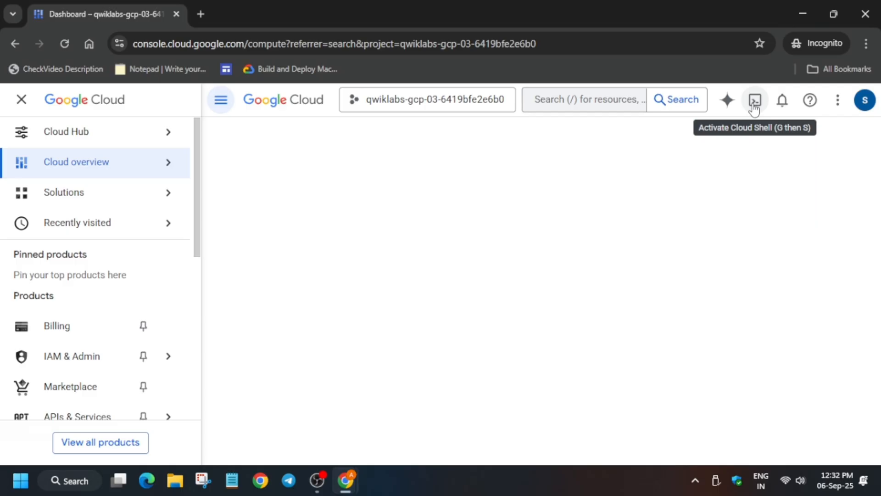
pyautogui.click(754, 99)
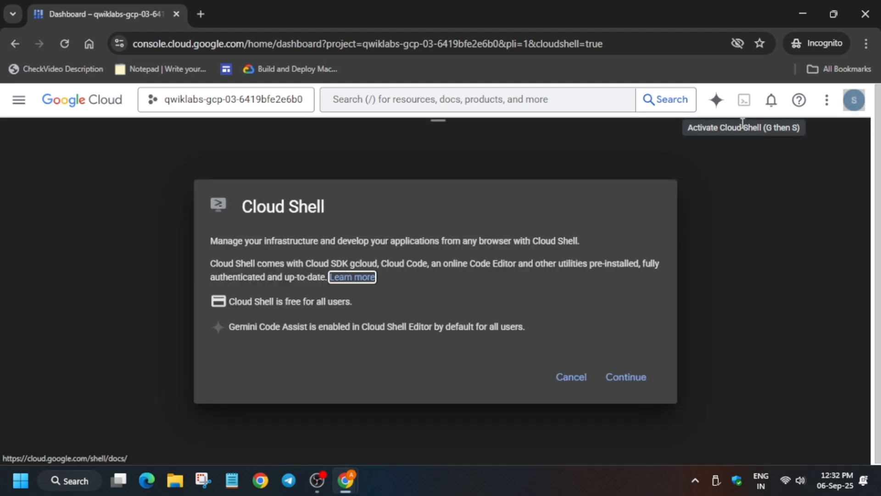
pyautogui.click(626, 376)
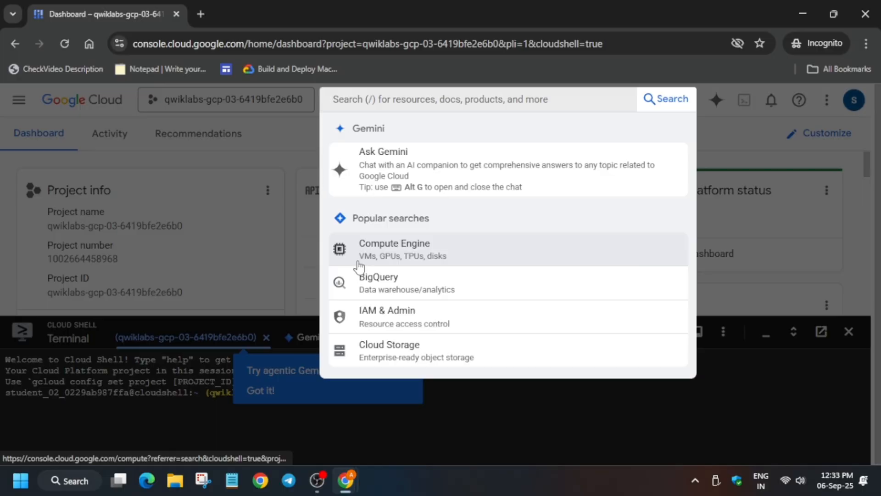
# Step: Reach the Compute Engine VM instances list and begin creating a new instance
pyautogui.click(394, 248)
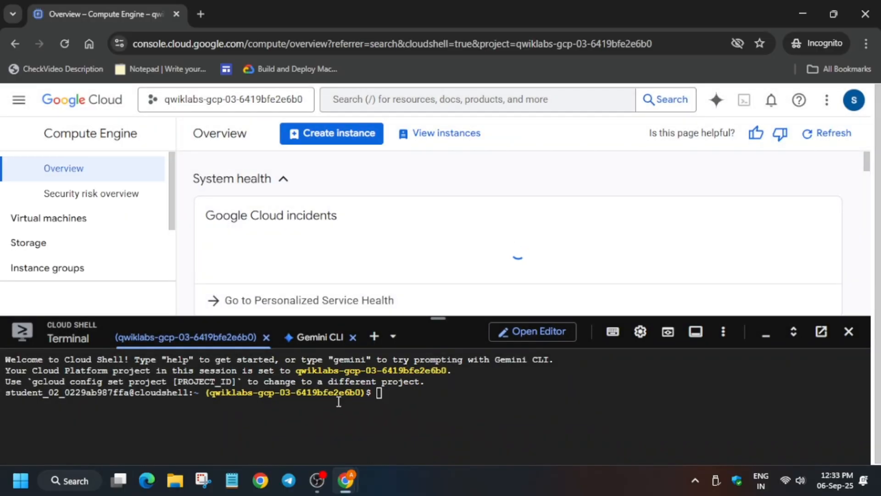
pyautogui.click(641, 332)
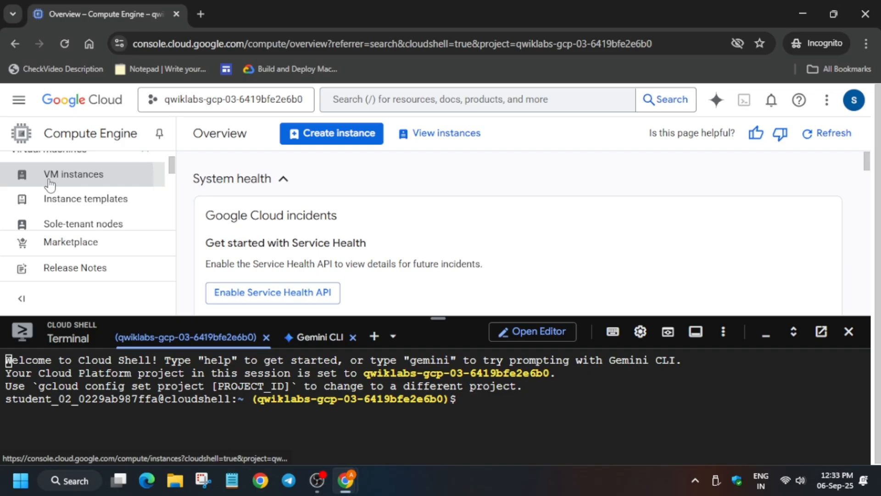
pyautogui.click(74, 174)
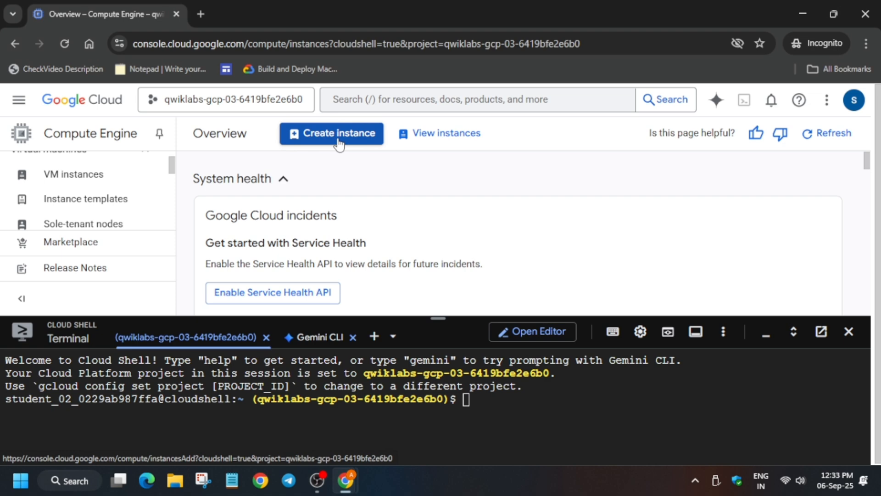
pyautogui.click(337, 134)
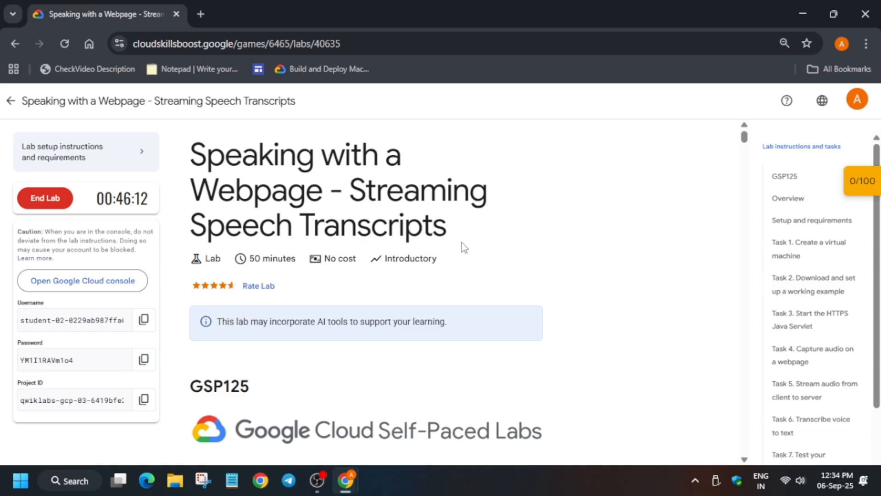
pyautogui.scroll(-3)
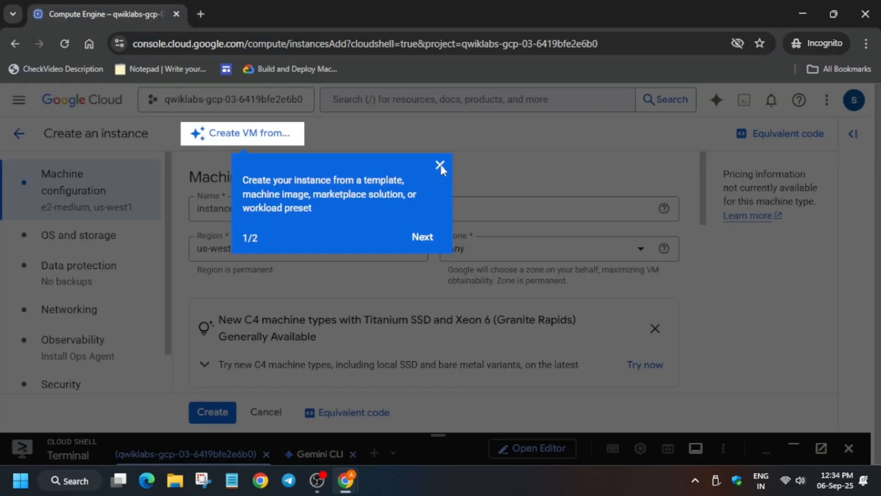
# Step: Set the VM's zone to us-west1-b and review the OS and storage boot disk options
pyautogui.click(440, 165)
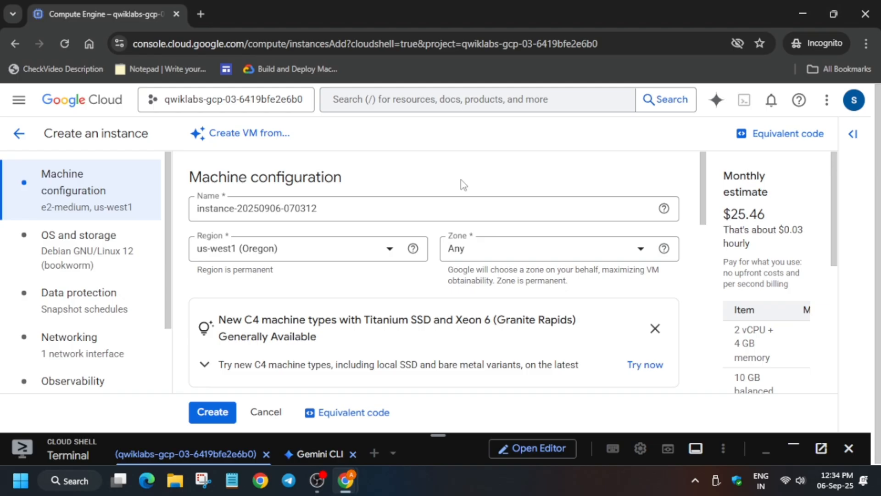
pyautogui.moveTo(327, 208)
pyautogui.write('speaking-with-a-webpage')
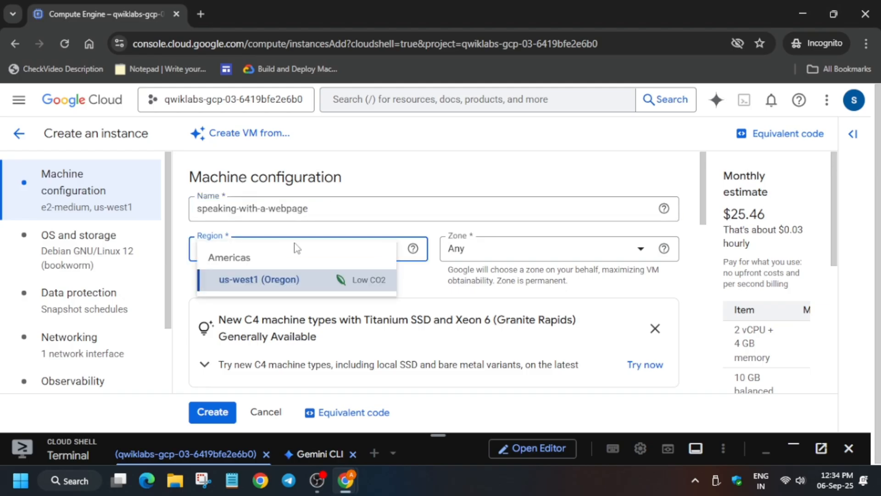
pyautogui.click(545, 248)
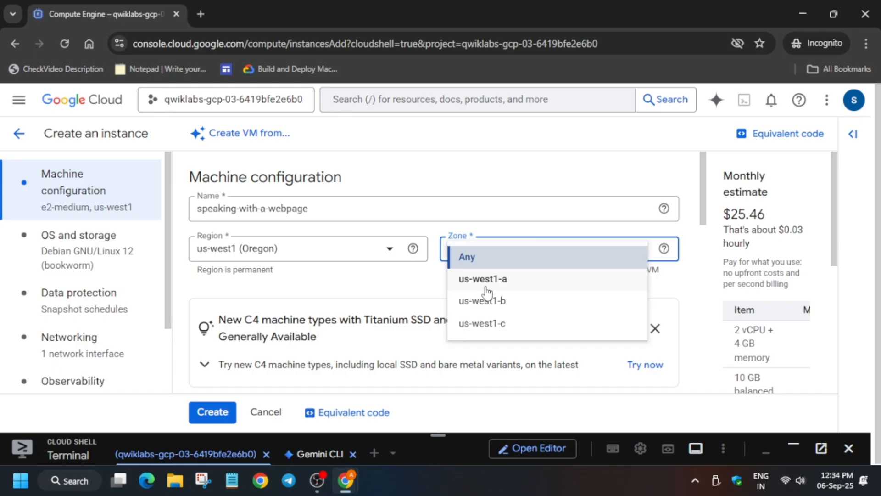
pyautogui.click(482, 300)
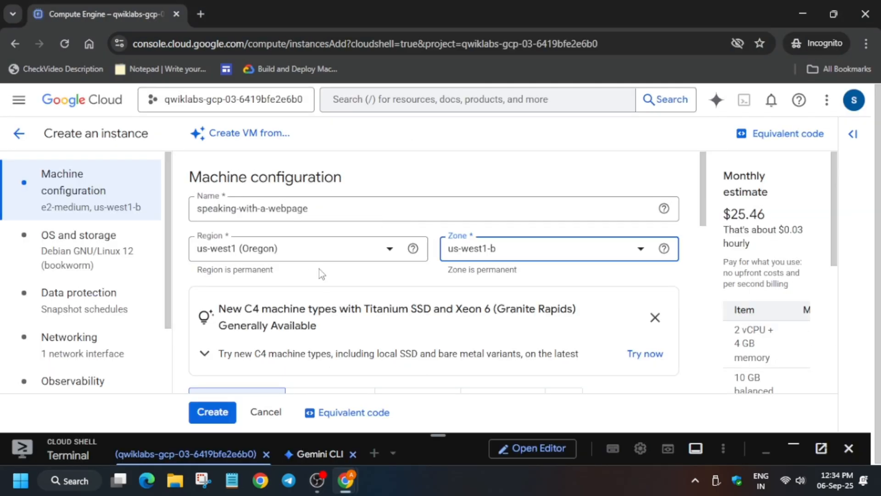
pyautogui.click(79, 235)
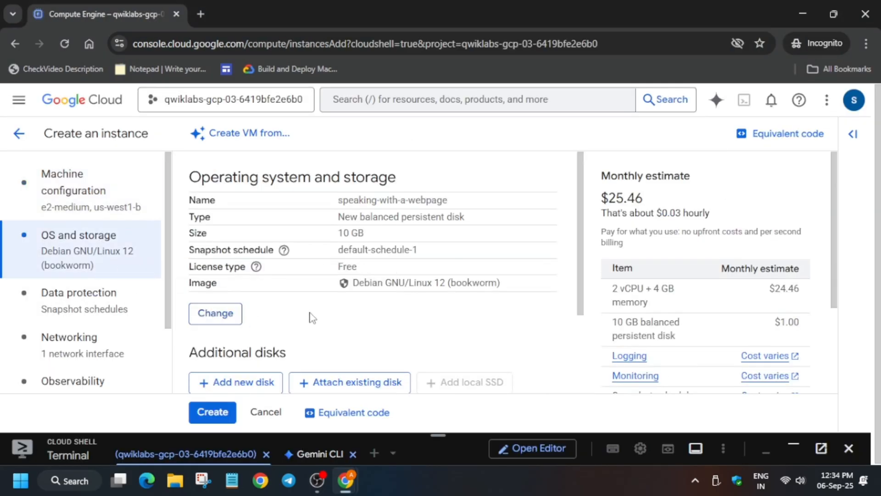
pyautogui.click(215, 314)
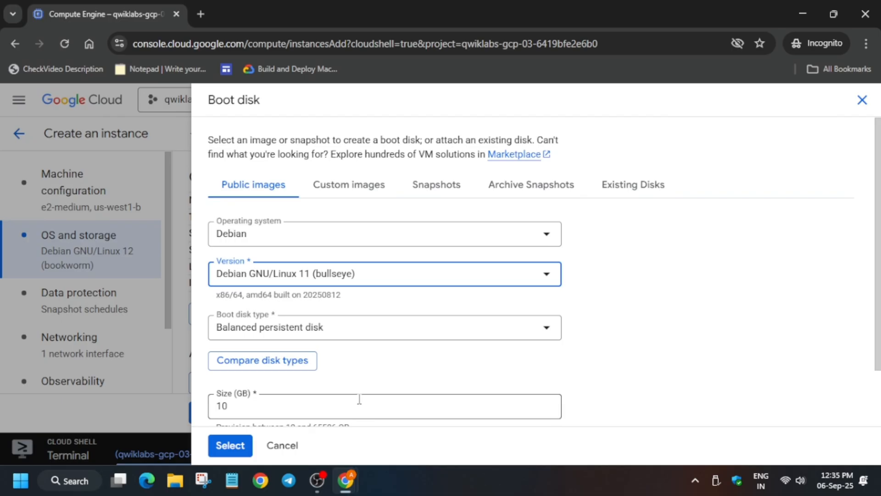
# Step: Allow HTTP/HTTPS firewall traffic, grant full Cloud API access, and create the VM
pyautogui.click(229, 445)
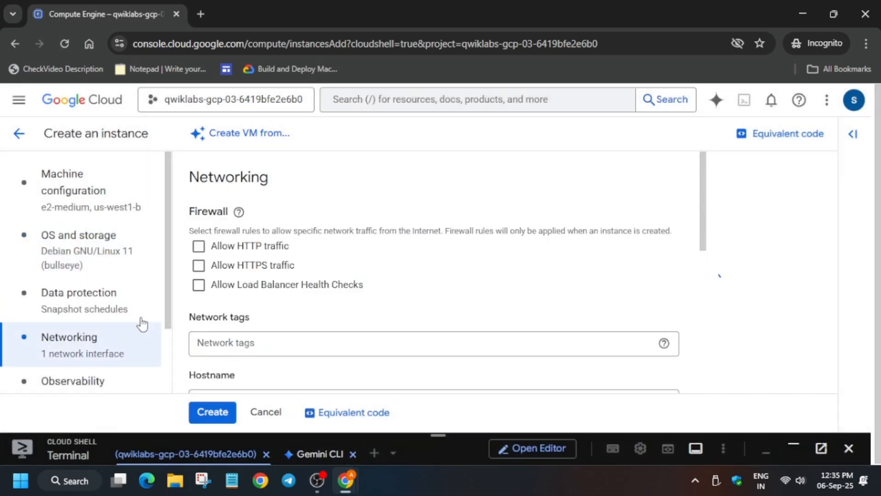
pyautogui.click(198, 265)
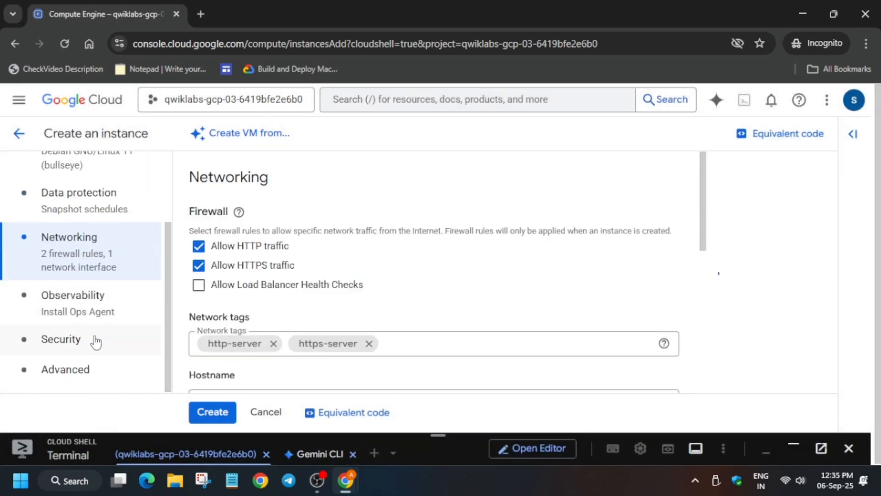
pyautogui.click(61, 340)
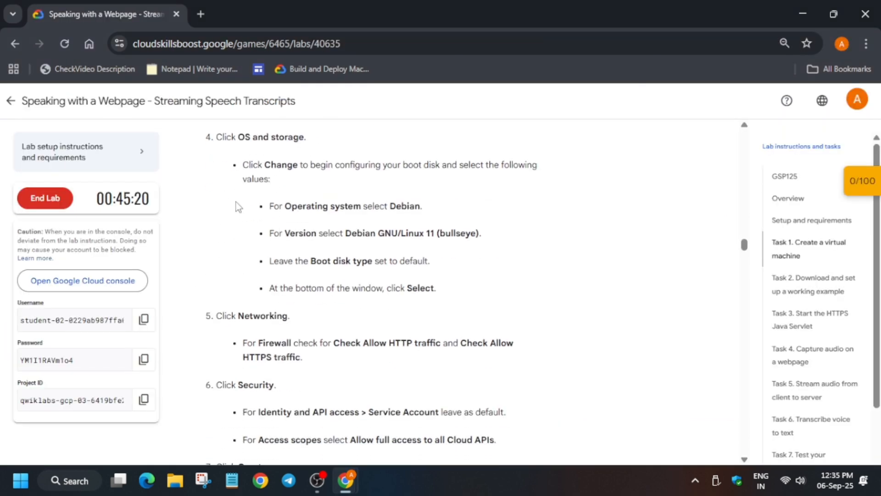
pyautogui.scroll(-3)
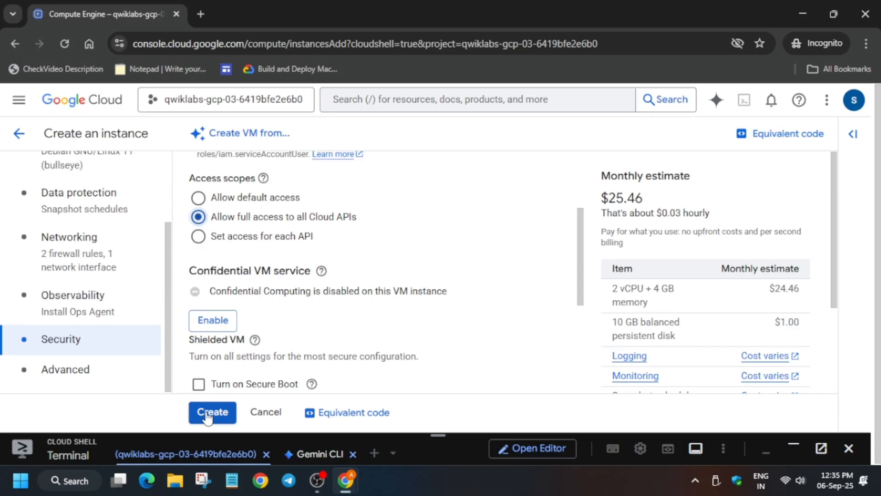
pyautogui.click(212, 412)
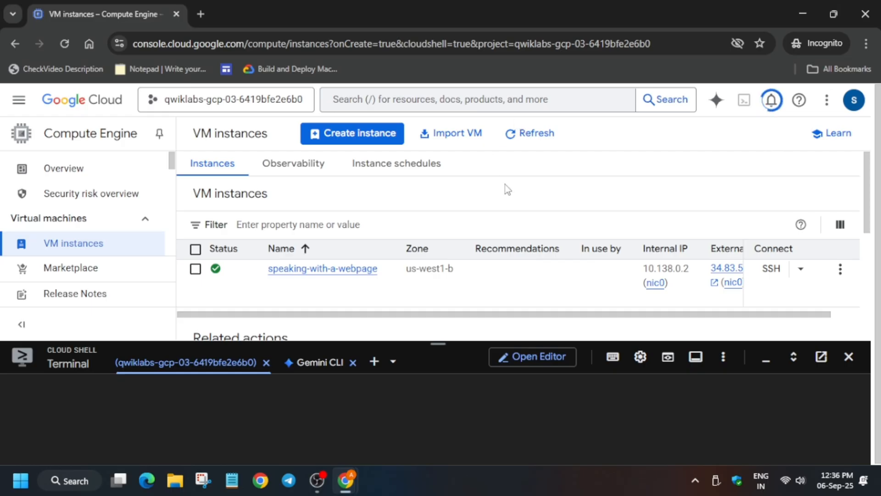
# Step: SSH into the speaking-with-a-webpage VM from Cloud Shell, answering Y to generate keys
pyautogui.click(800, 269)
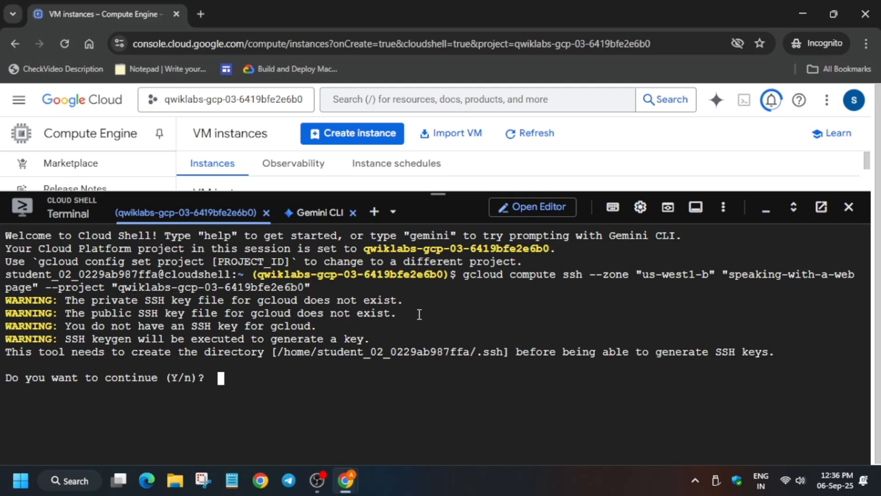
pyautogui.write('y')
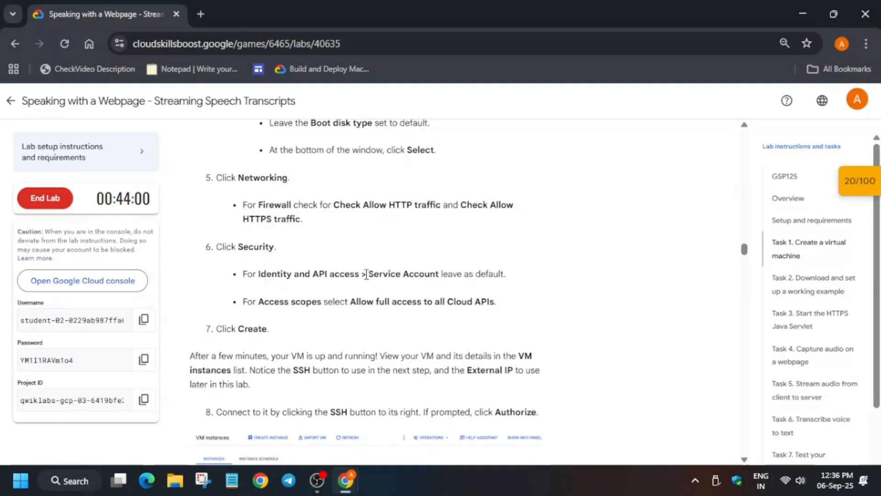
# Step: Run the apt install of Maven and OpenJDK 11 on the VM and let it finish
pyautogui.scroll(-3)
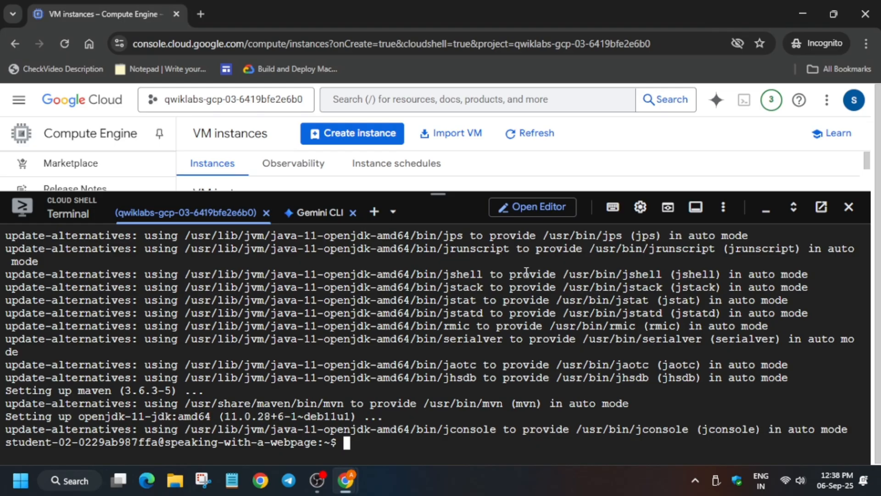
pyautogui.moveTo(517, 273)
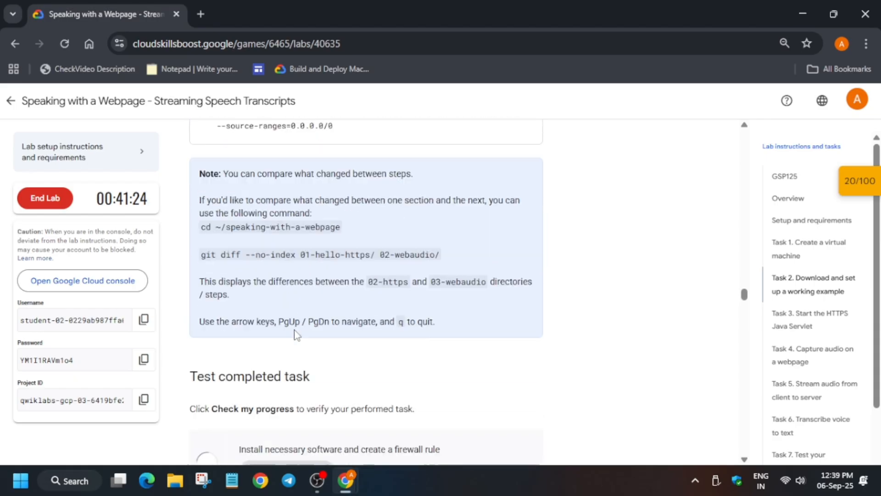
# Step: Run mvn clean jetty:run in 01-hello-https and open the VM's external IP link
pyautogui.scroll(-3)
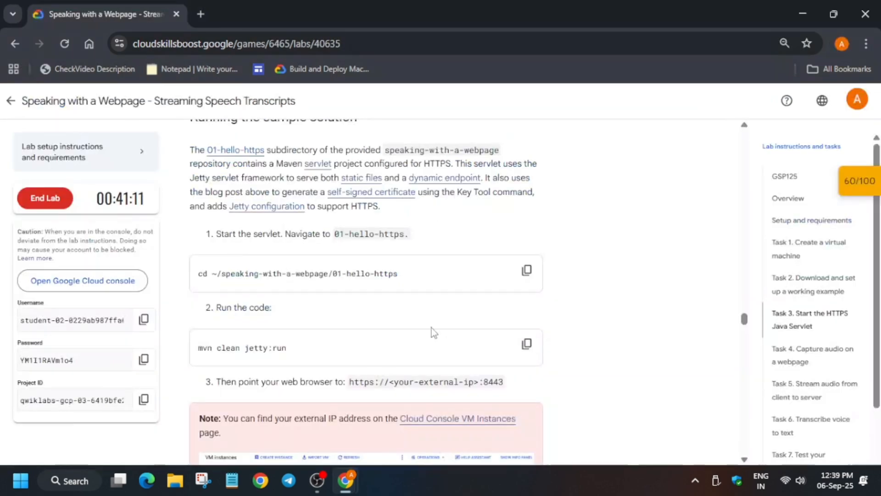
pyautogui.scroll(-3)
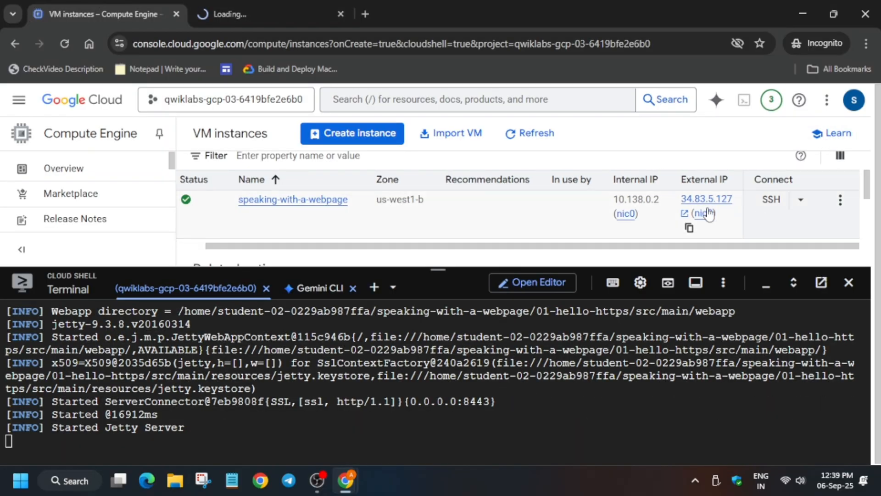
pyautogui.click(707, 198)
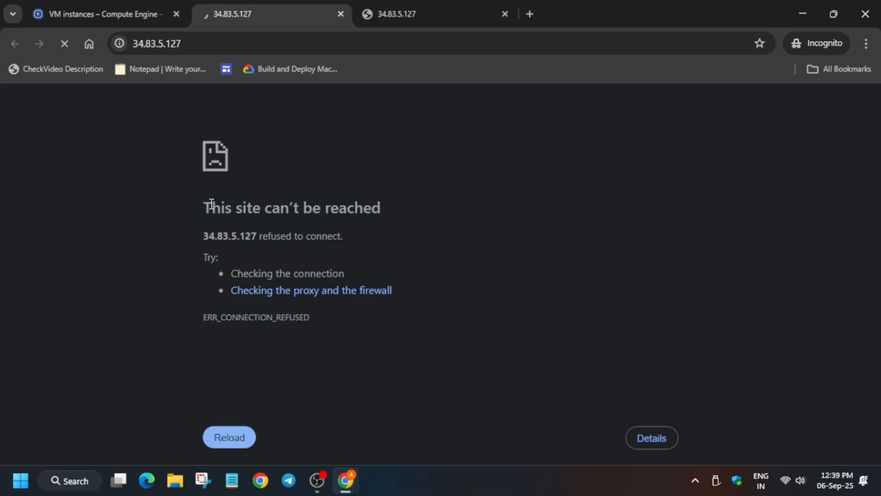
pyautogui.click(230, 437)
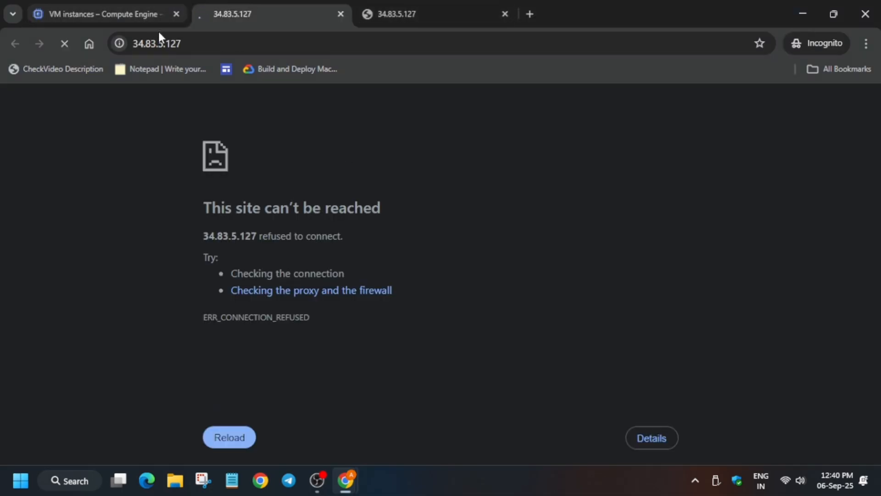
pyautogui.click(248, 15)
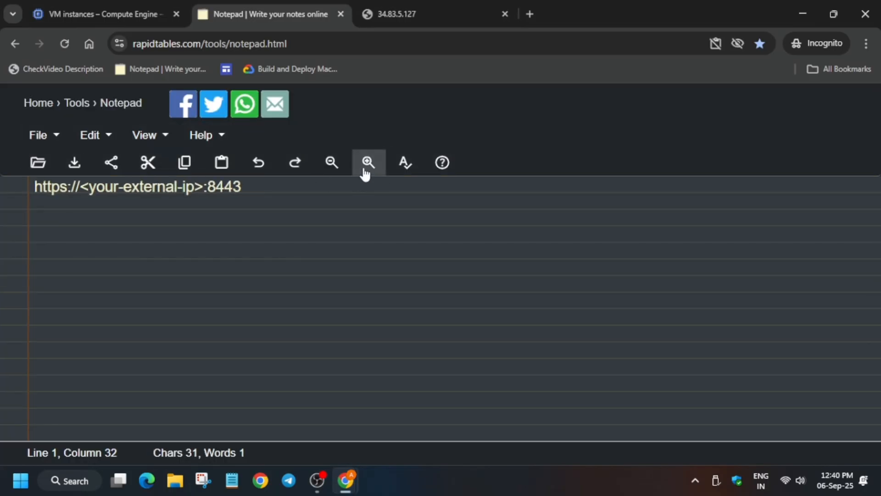
pyautogui.click(99, 14)
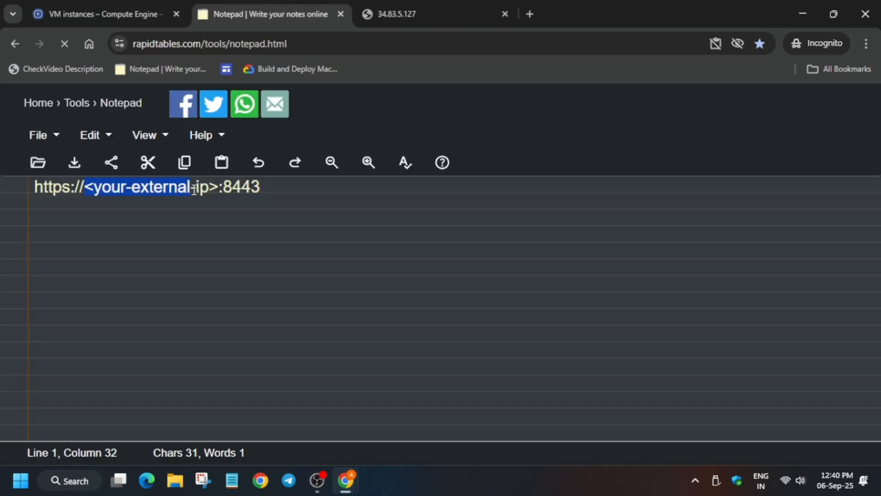
pyautogui.click(413, 13)
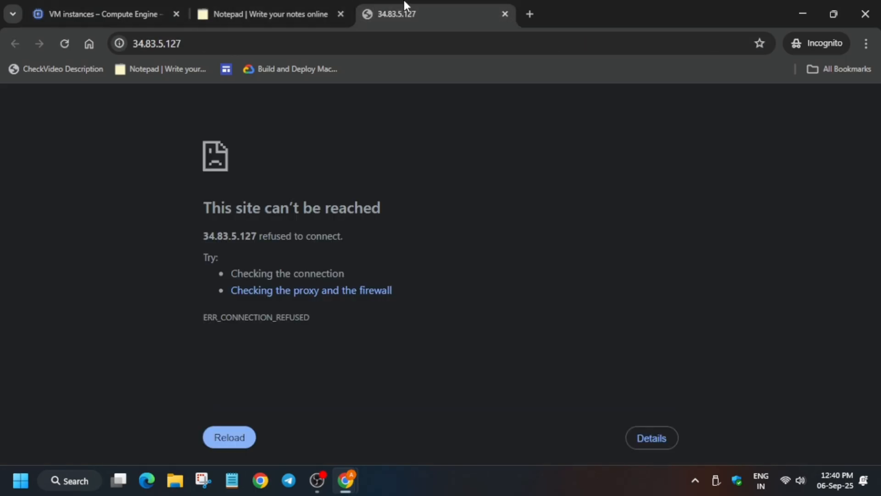
pyautogui.write('https://34.83.5.127:8443')
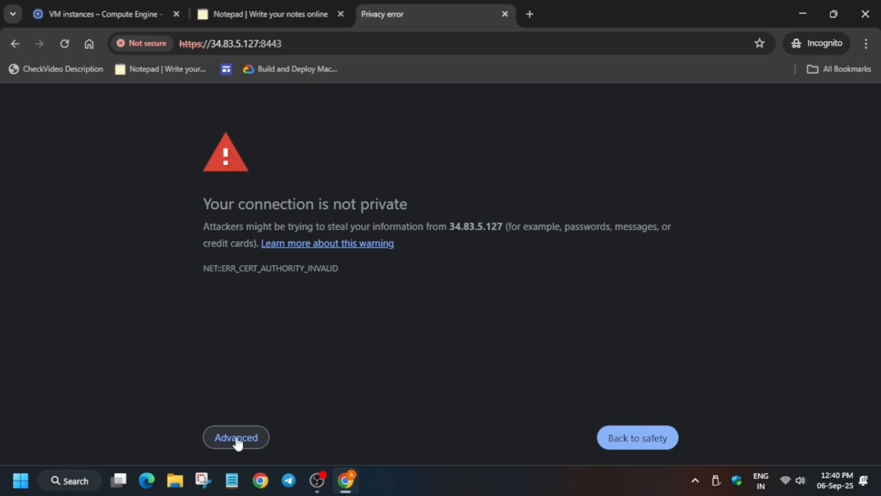
pyautogui.click(236, 437)
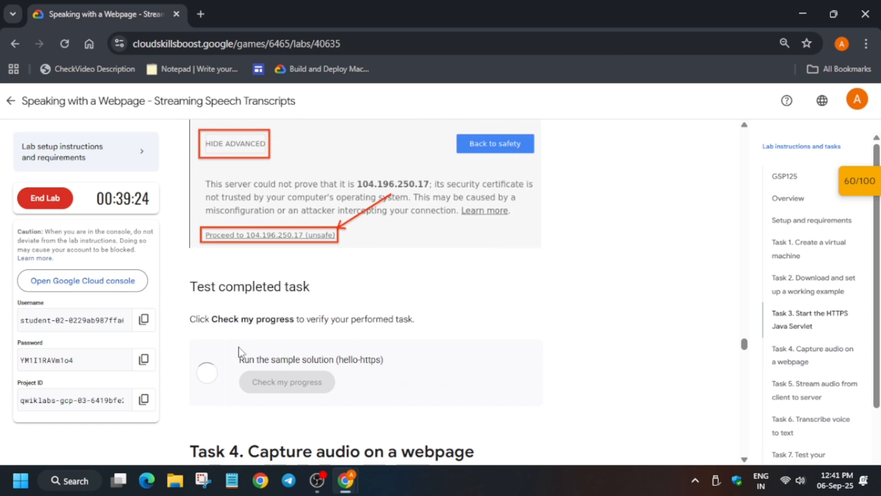
# Step: Interrupt hello-https, switch to ~/speaking-with-a-webpage/02-webaudio and launch it with mvn clean jetty:run
pyautogui.scroll(-3)
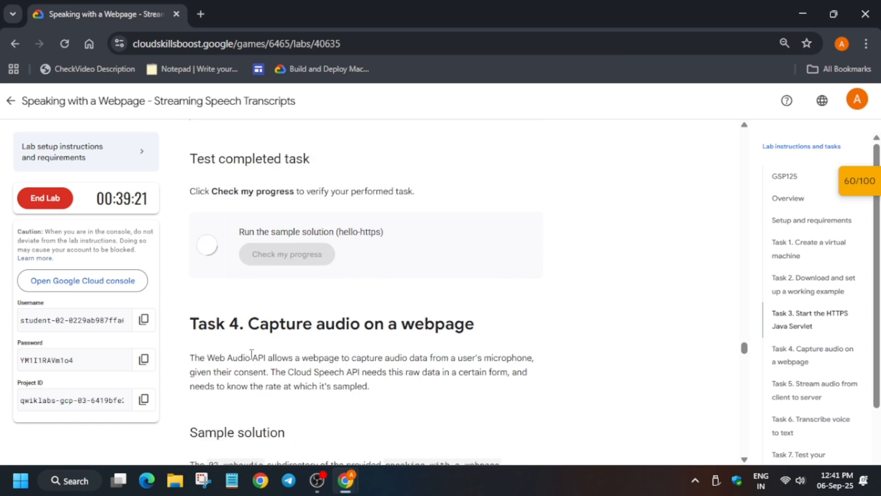
pyautogui.click(287, 254)
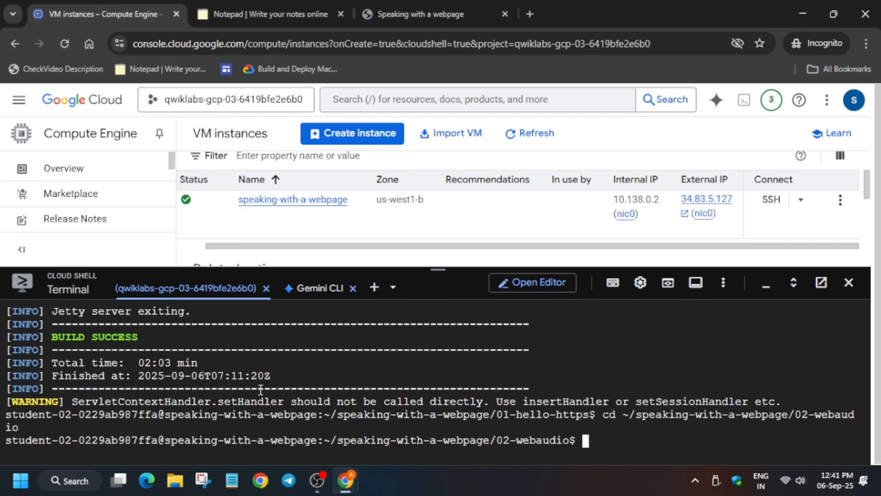
pyautogui.click(416, 15)
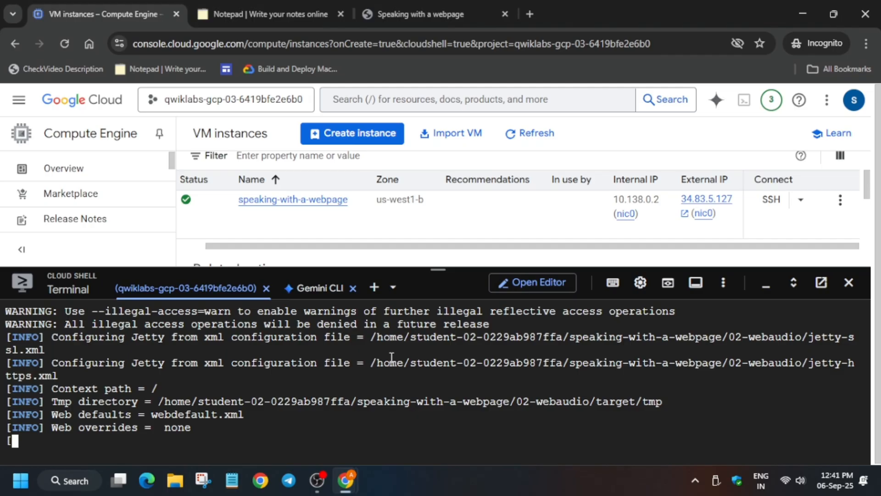
pyautogui.click(420, 15)
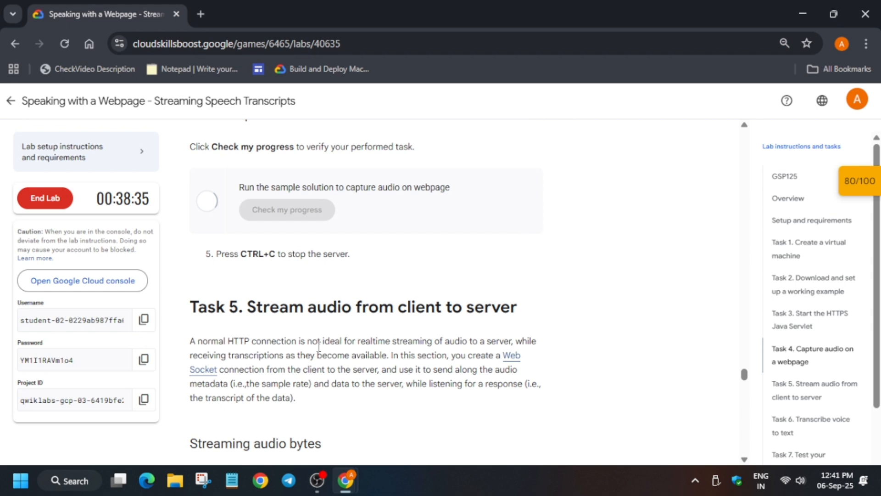
# Step: Run Check my progress for the capture-audio-on-webpage task so it is marked completed
pyautogui.click(286, 210)
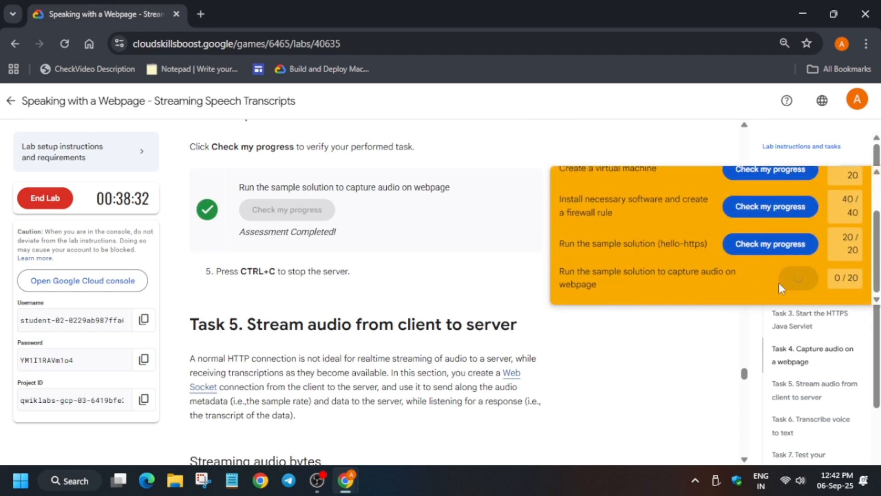
pyautogui.moveTo(778, 289)
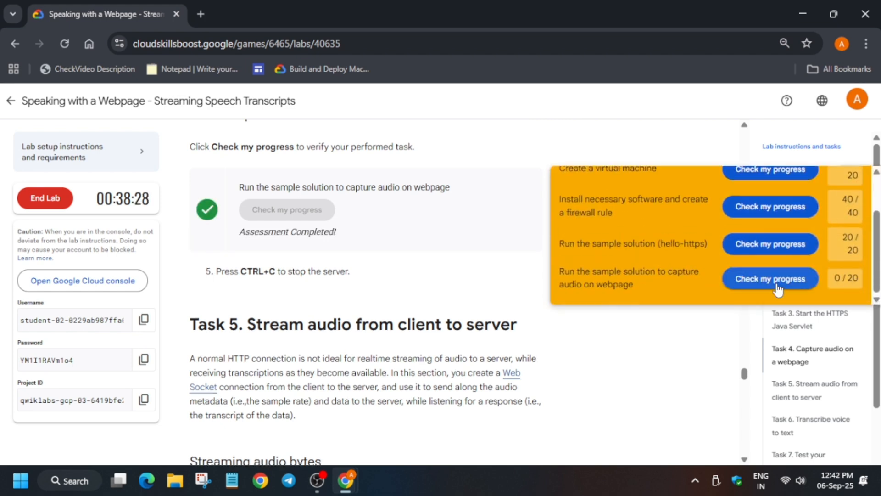